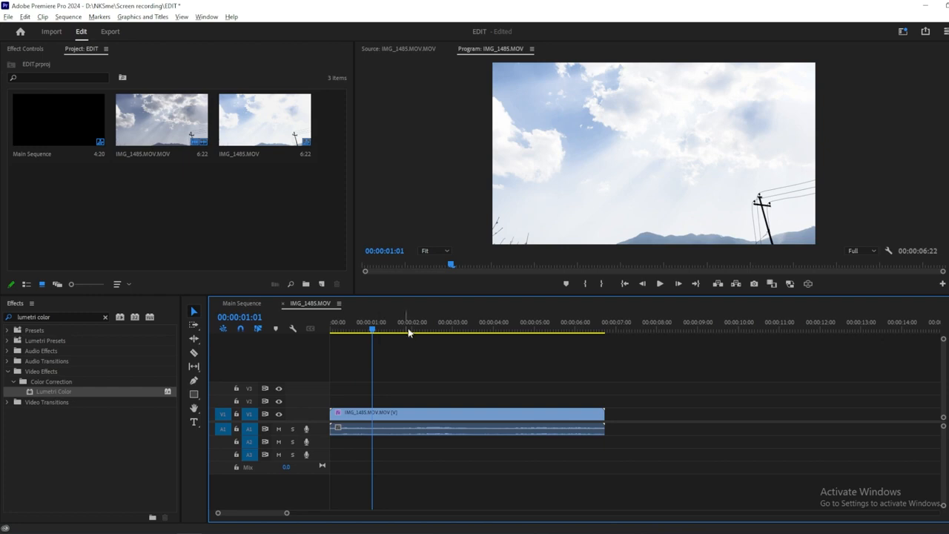
# Create an adjustment layer above the IMG_1485 clip and search Effects for 'lumetri color'.
pyautogui.click(368, 332)
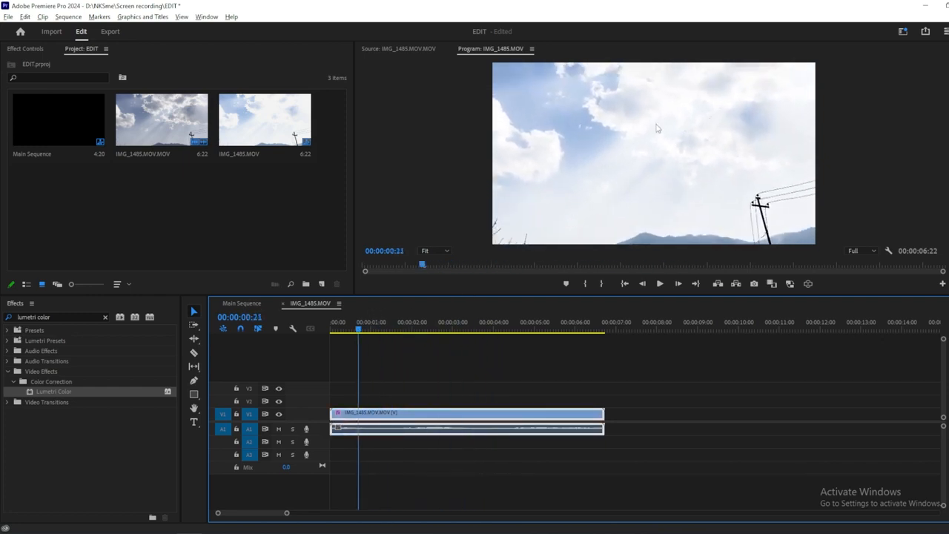
pyautogui.click(378, 330)
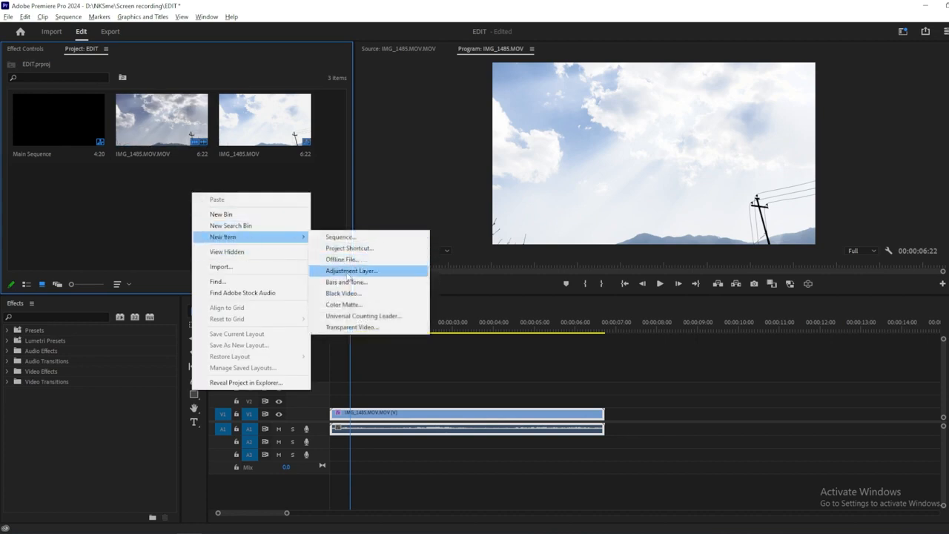
pyautogui.click(351, 269)
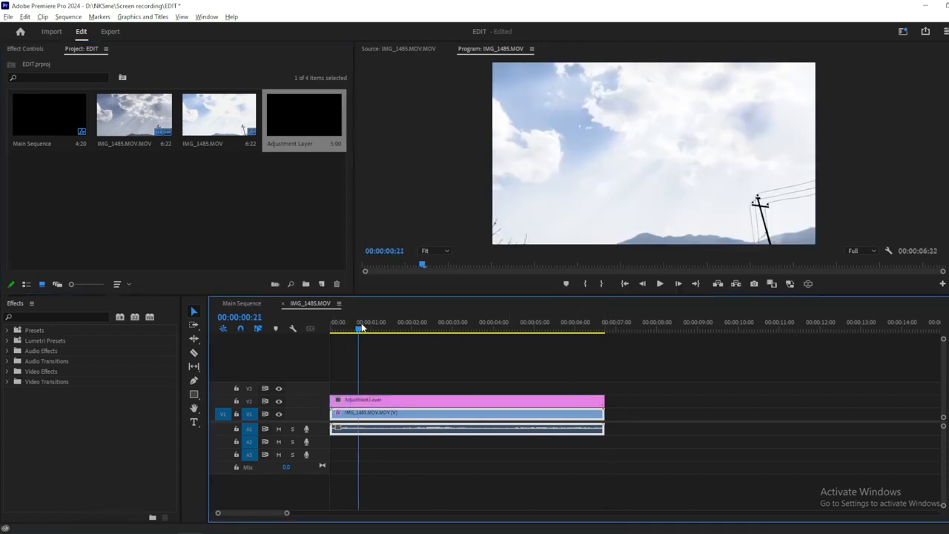
pyautogui.write('lumetri color')
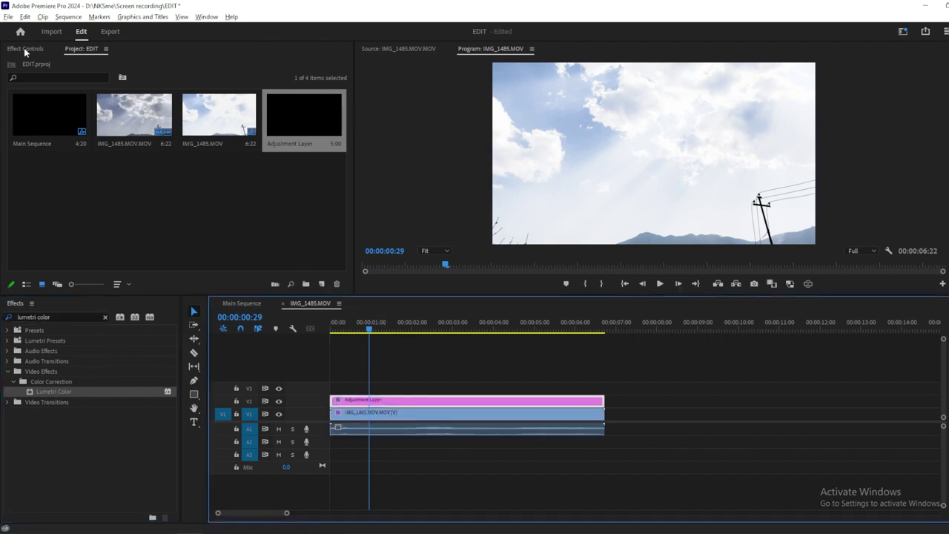
# In Effect Controls, set Lumetri Basic Correction Highlights to -150.
pyautogui.click(24, 48)
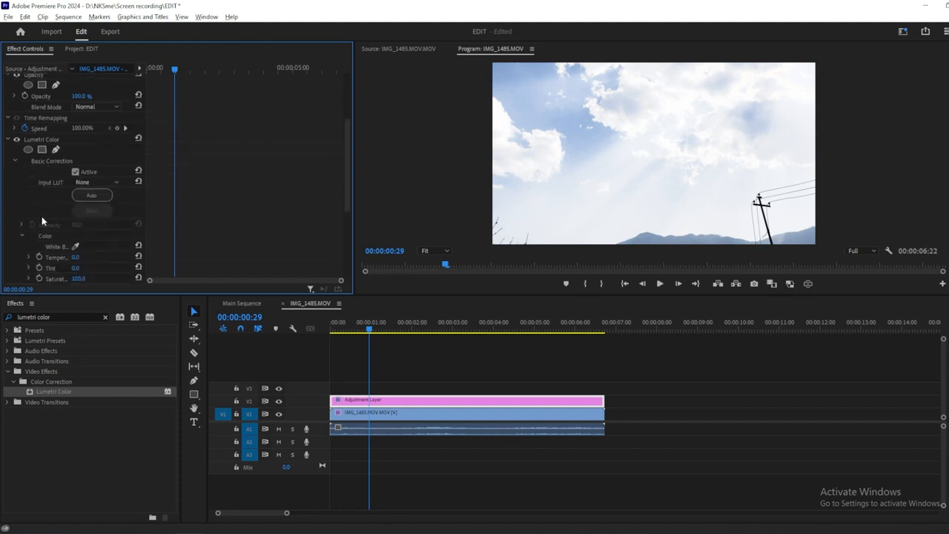
pyautogui.scroll(-3)
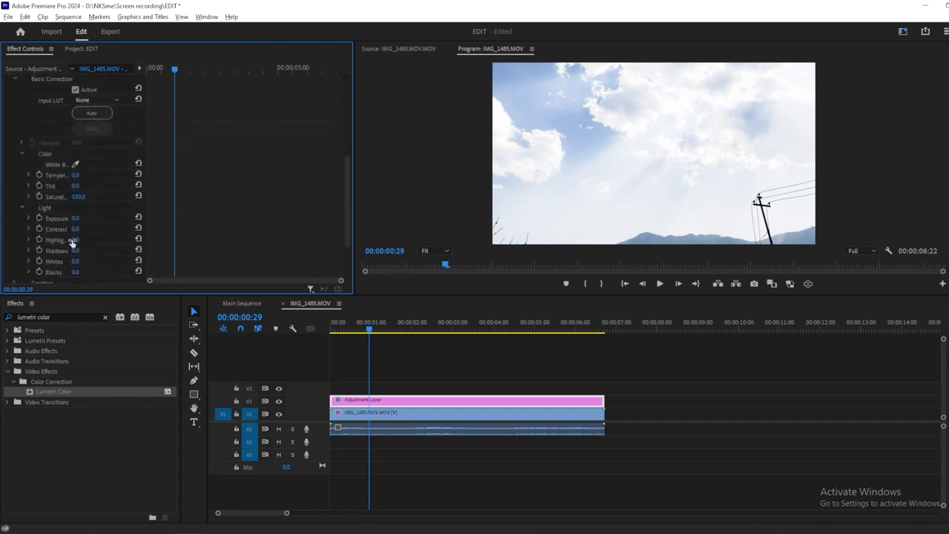
pyautogui.doubleClick(78, 239)
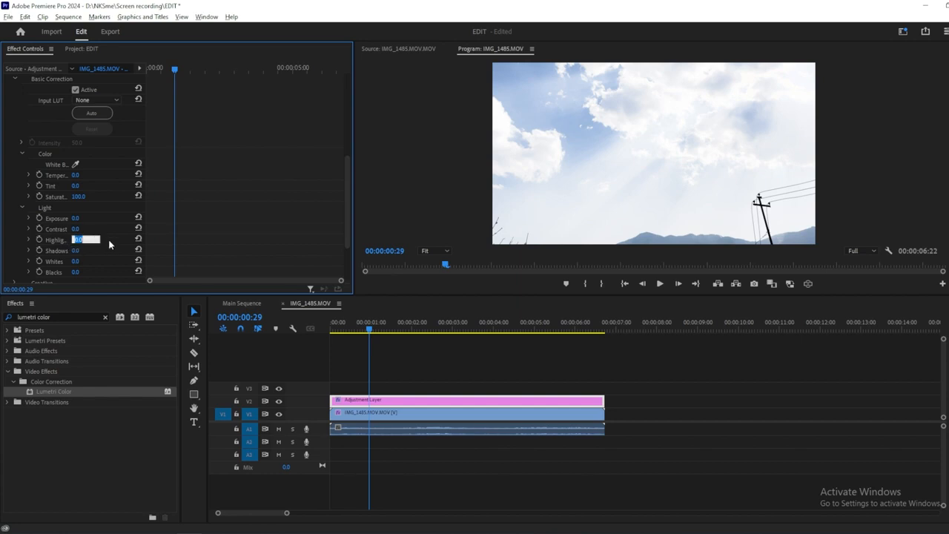
pyautogui.moveTo(82, 239); pyautogui.dragTo(74, 238)
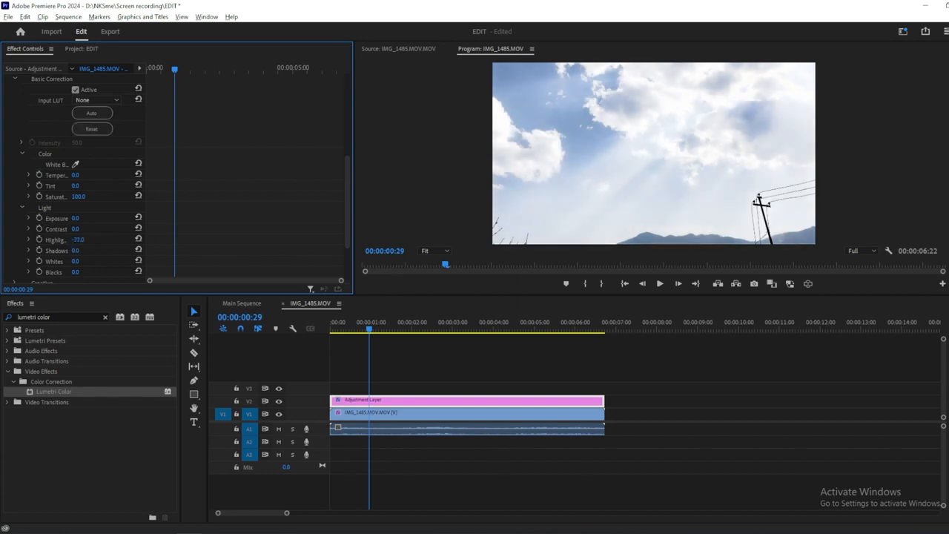
pyautogui.moveTo(78, 240); pyautogui.dragTo(86, 240)
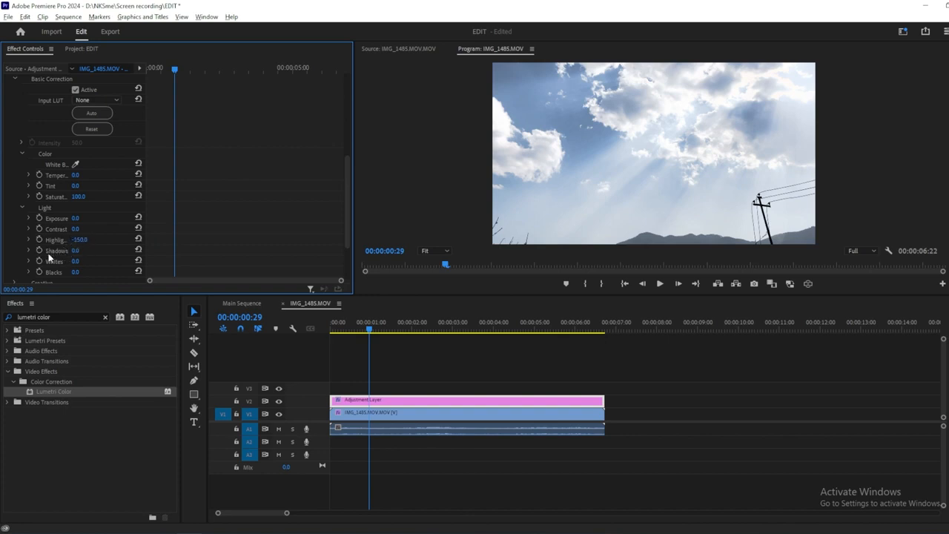
# Drag the Lumetri Shadows value to darken the sky's shadows toward -127.
pyautogui.moveTo(75, 250); pyautogui.dragTo(80, 249)
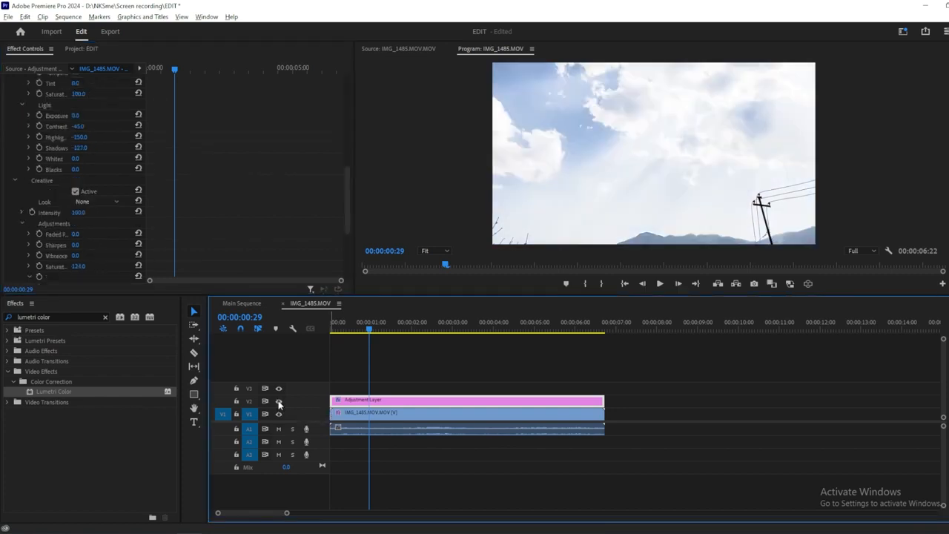
# Re-enable V2 track output and move the playhead to view the graded sky.
pyautogui.click(445, 332)
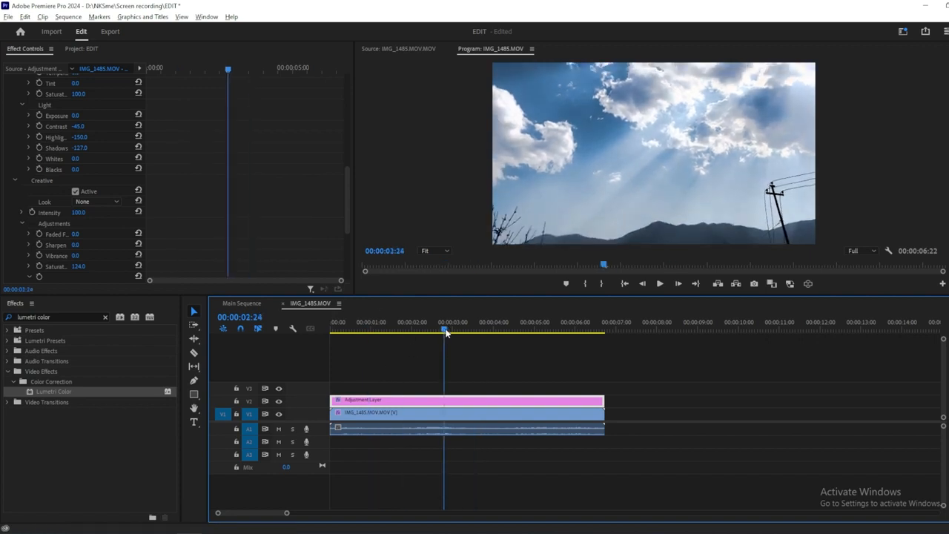
pyautogui.click(403, 329)
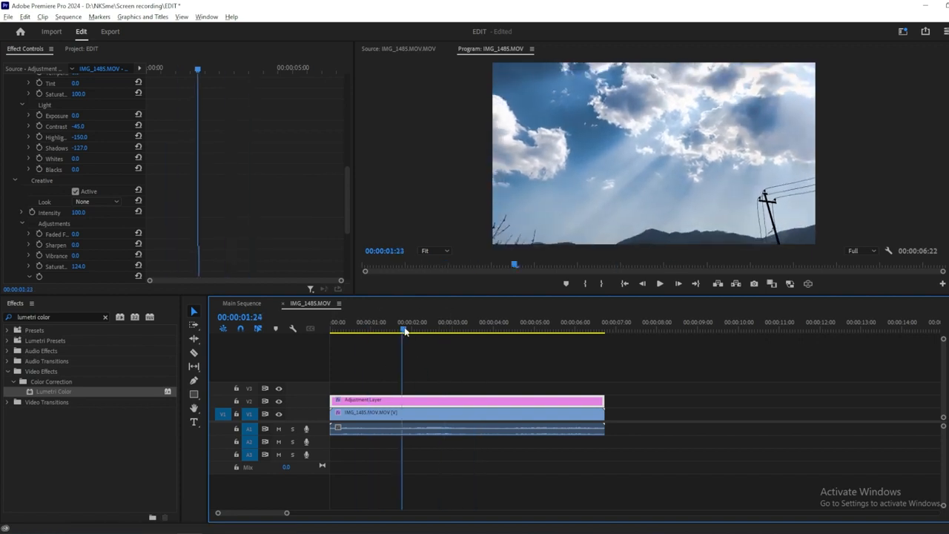